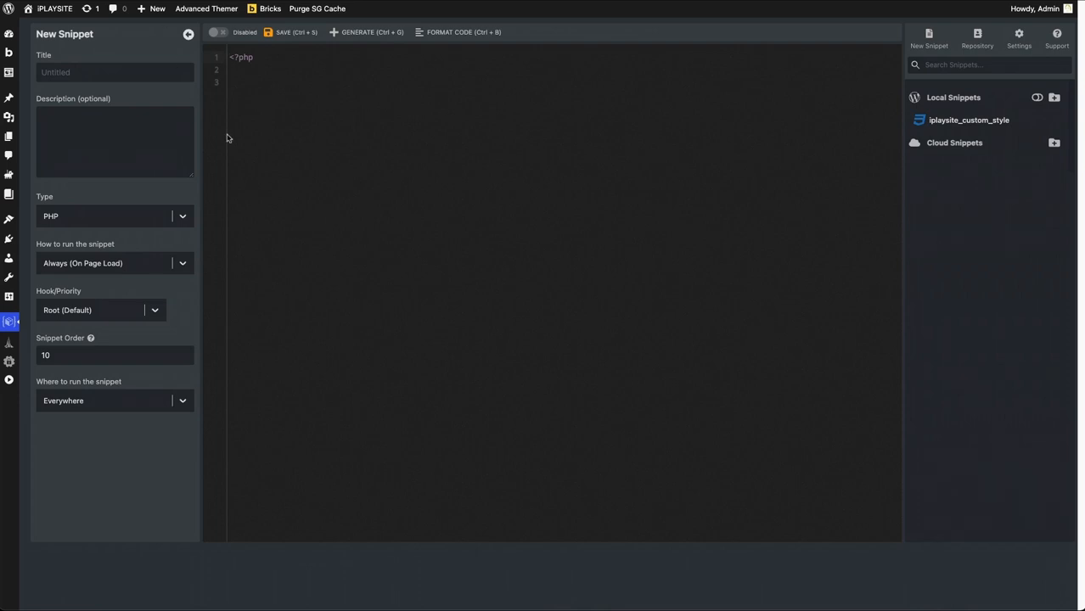
pyautogui.moveTo(291, 229)
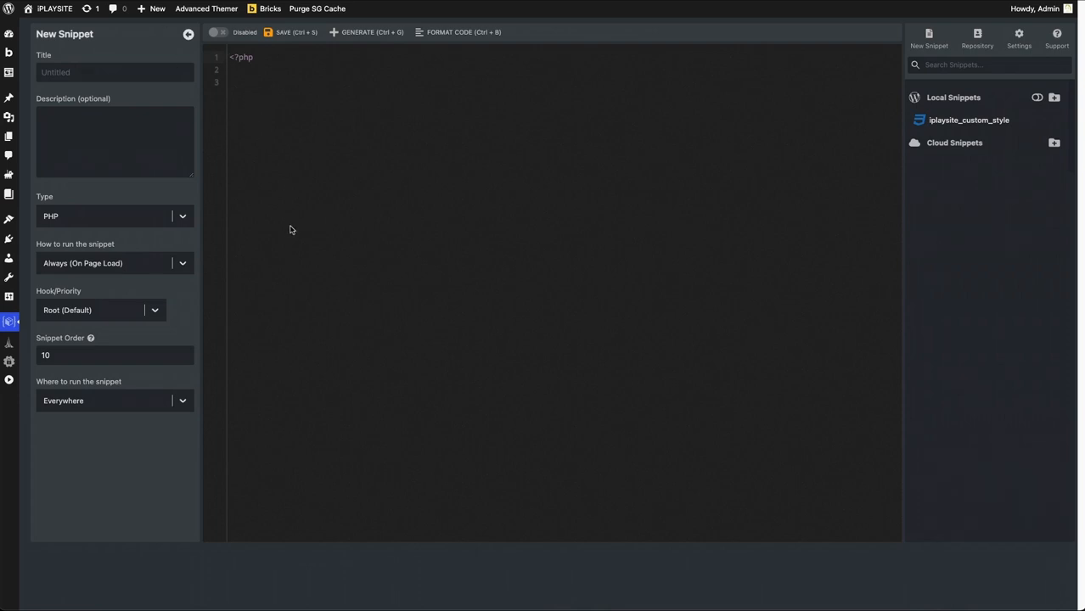
pyautogui.moveTo(308, 184)
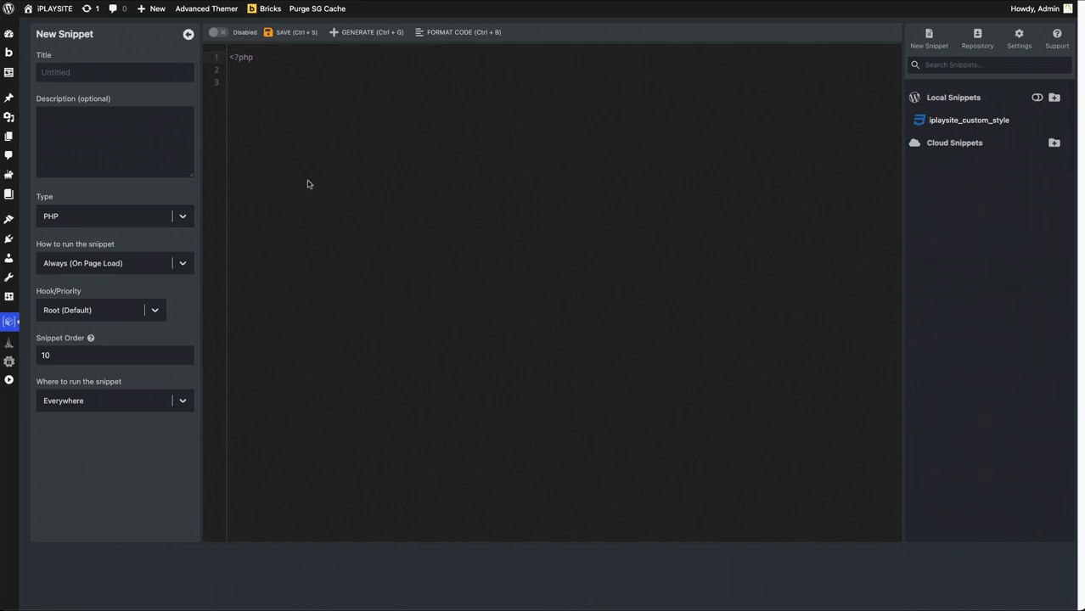
pyautogui.moveTo(332, 178)
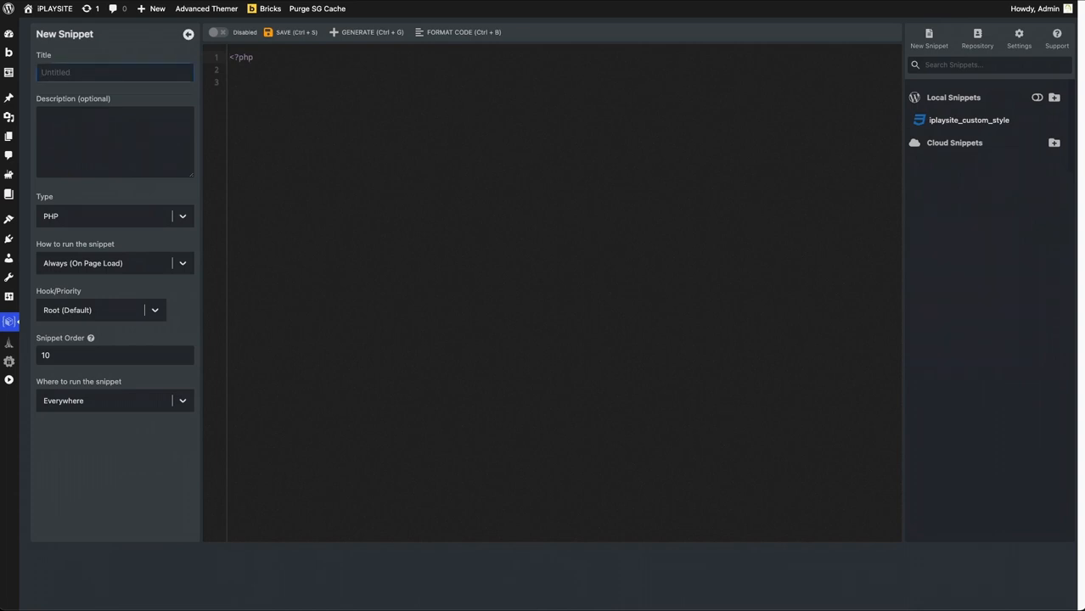
# Title the snippet 'GSAP Library' and set its type to JavaScript (External File)
pyautogui.write('GSAP')
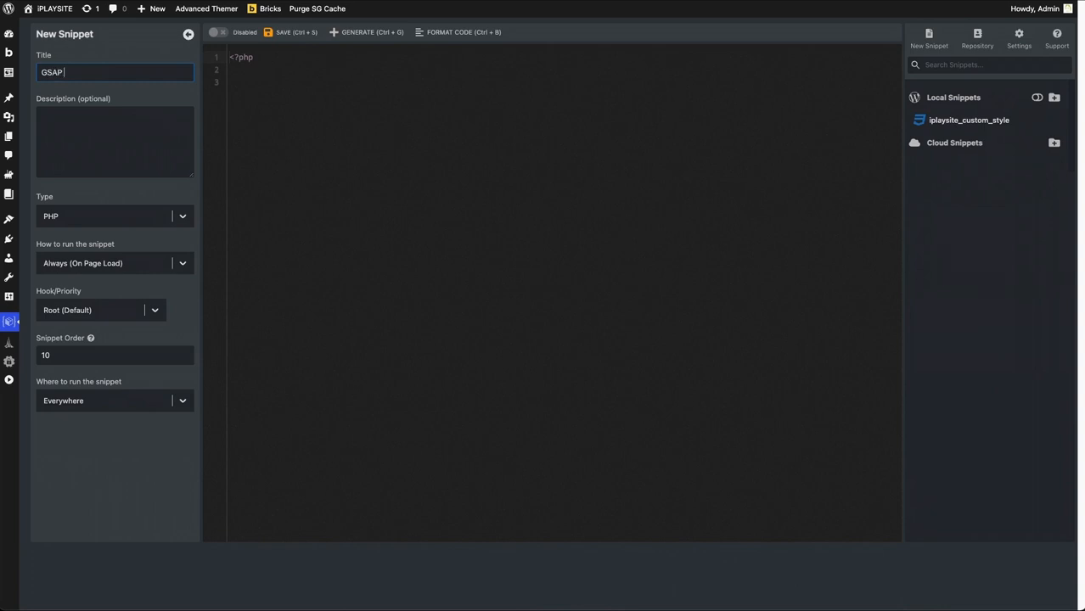
pyautogui.write('Library')
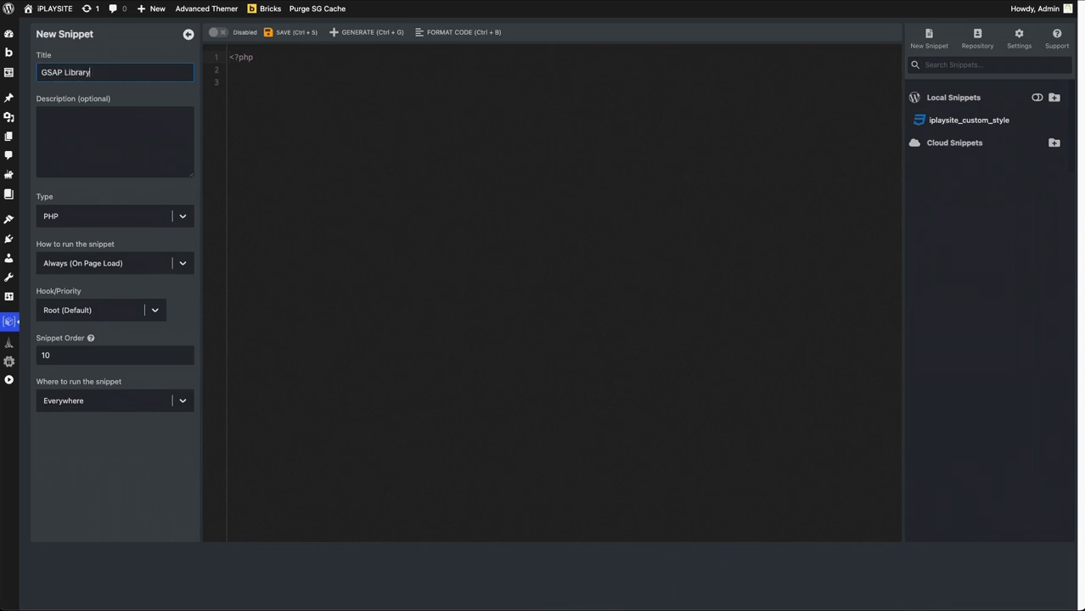
pyautogui.click(181, 215)
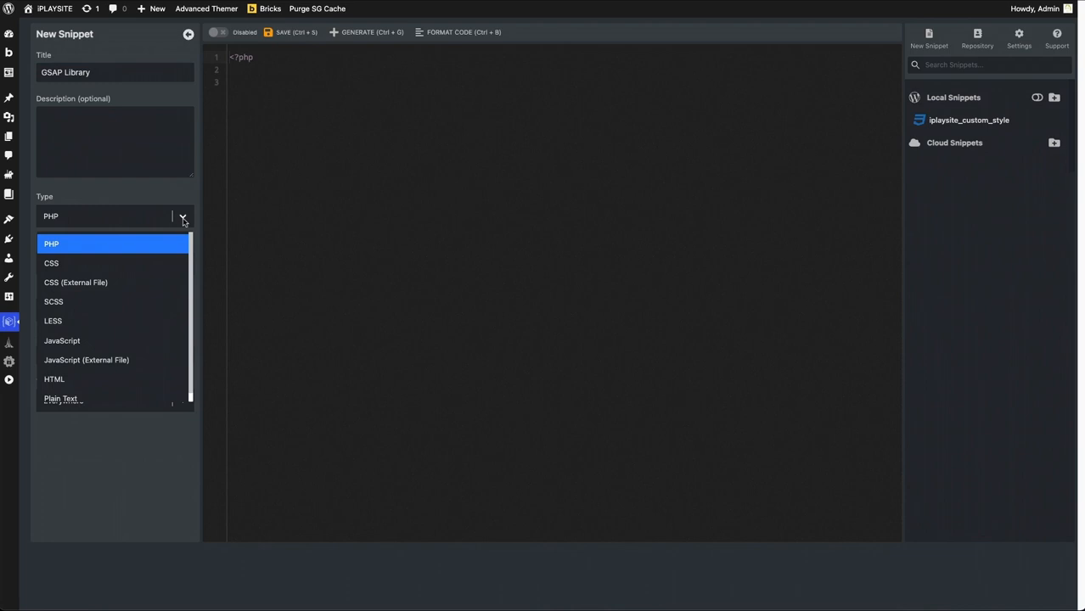
pyautogui.click(85, 359)
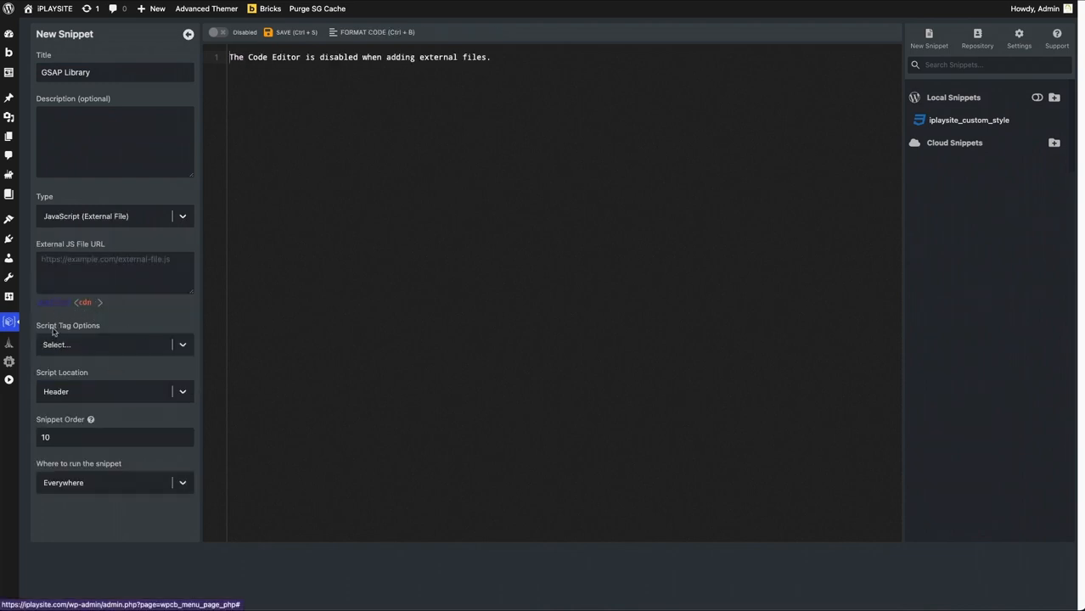
# Search cdnjs for 'gsap' and pick gsap.min.js 3.12.5 as the file source
pyautogui.click(52, 302)
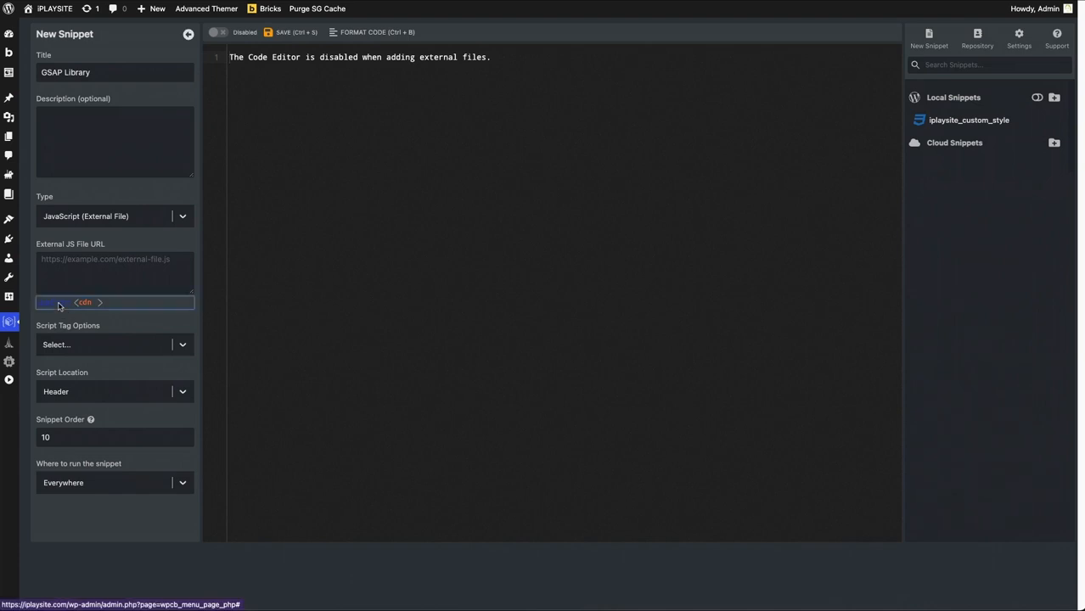
pyautogui.click(85, 302)
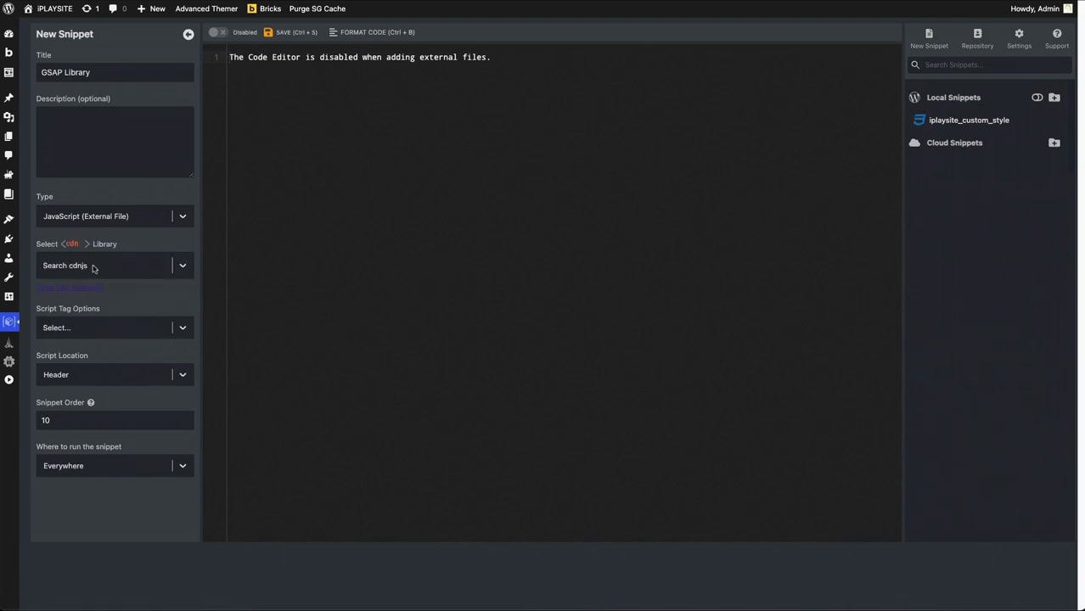
pyautogui.write('gsap/3.12.5/gsap.min.js')
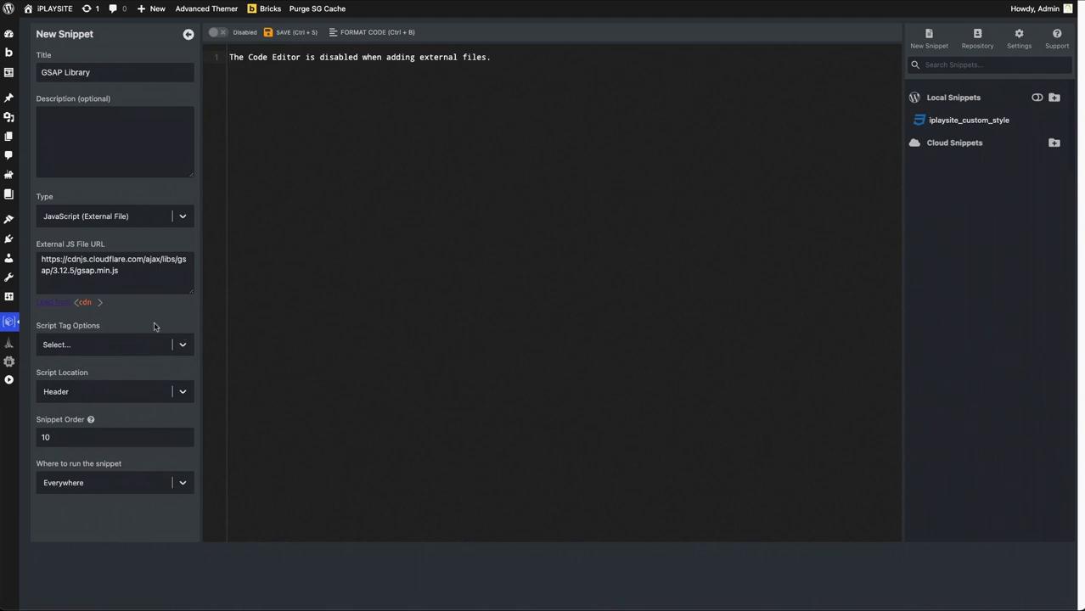
pyautogui.moveTo(99, 246)
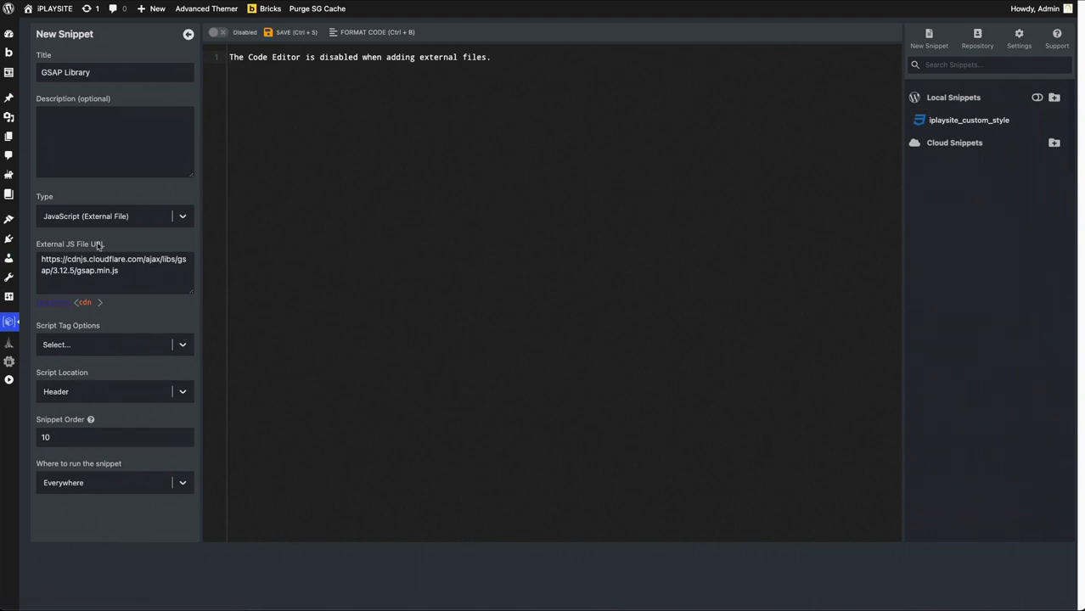
pyautogui.moveTo(141, 277)
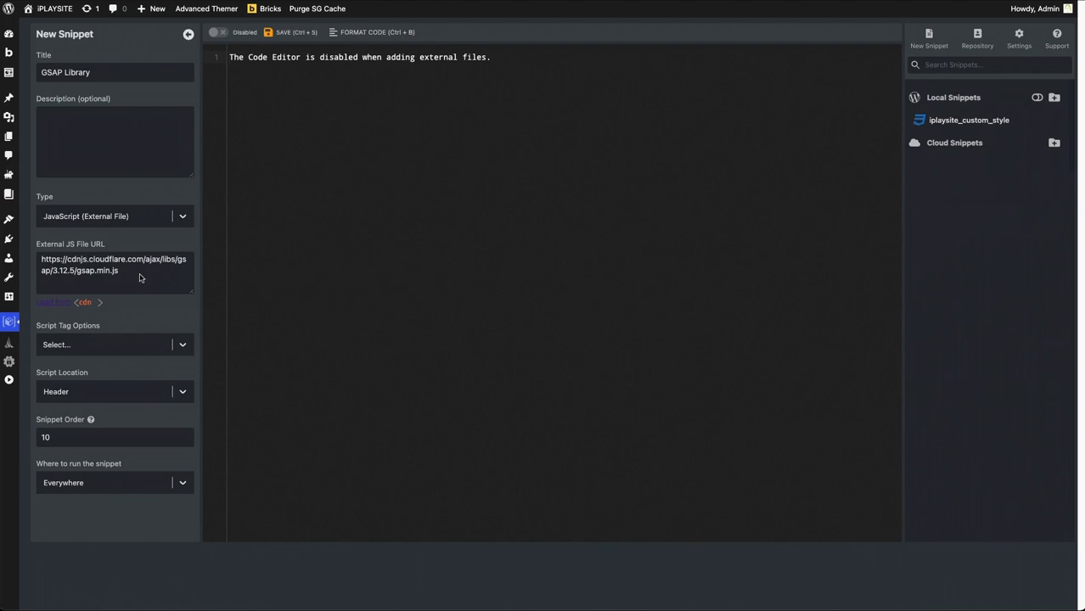
pyautogui.moveTo(101, 270)
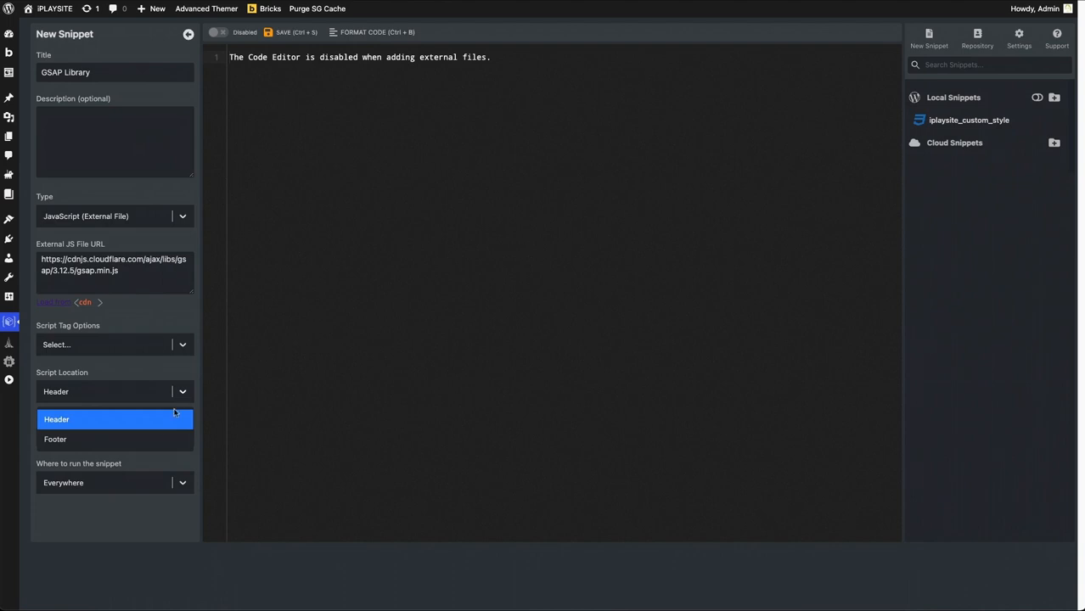
# Set the script location to Footer and where-to-run to Custom
pyautogui.click(54, 439)
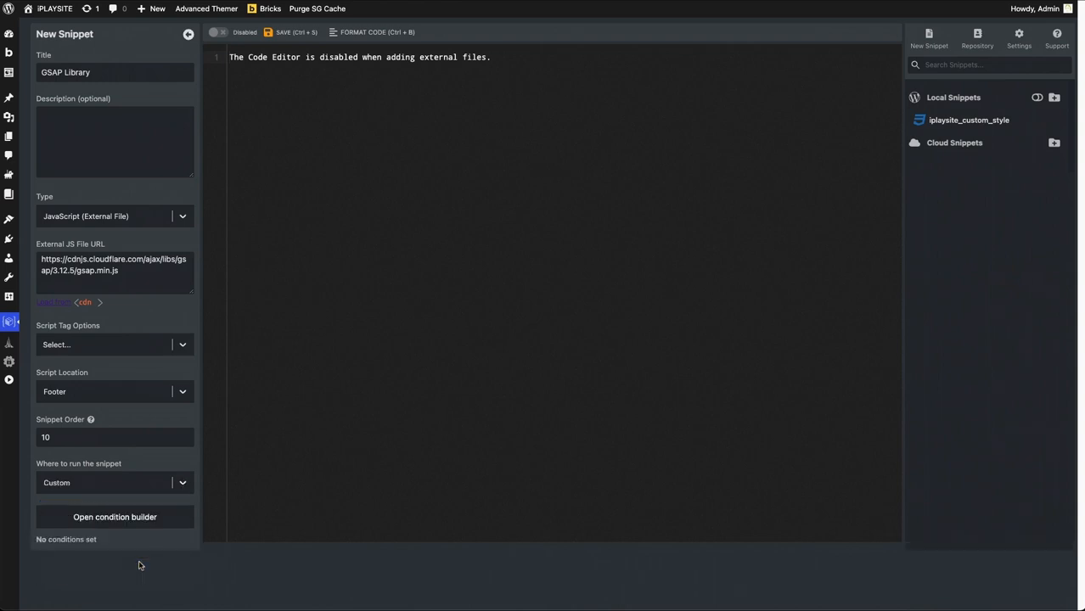
pyautogui.moveTo(132, 519)
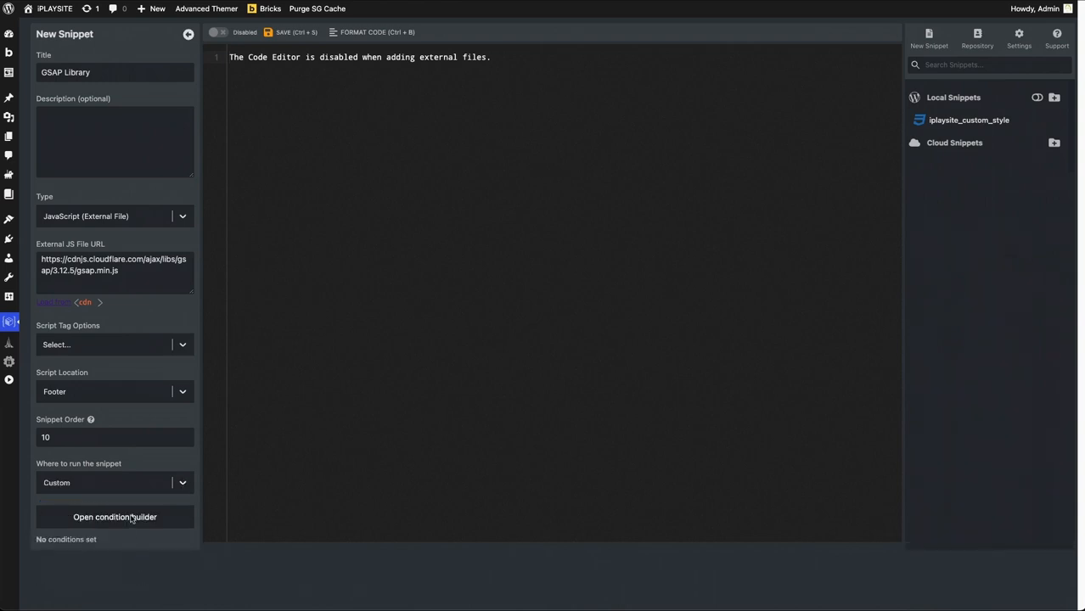
# Add a Current Post Is 'GSAP - Timeline Animation - Episode 3' condition and save it
pyautogui.click(115, 516)
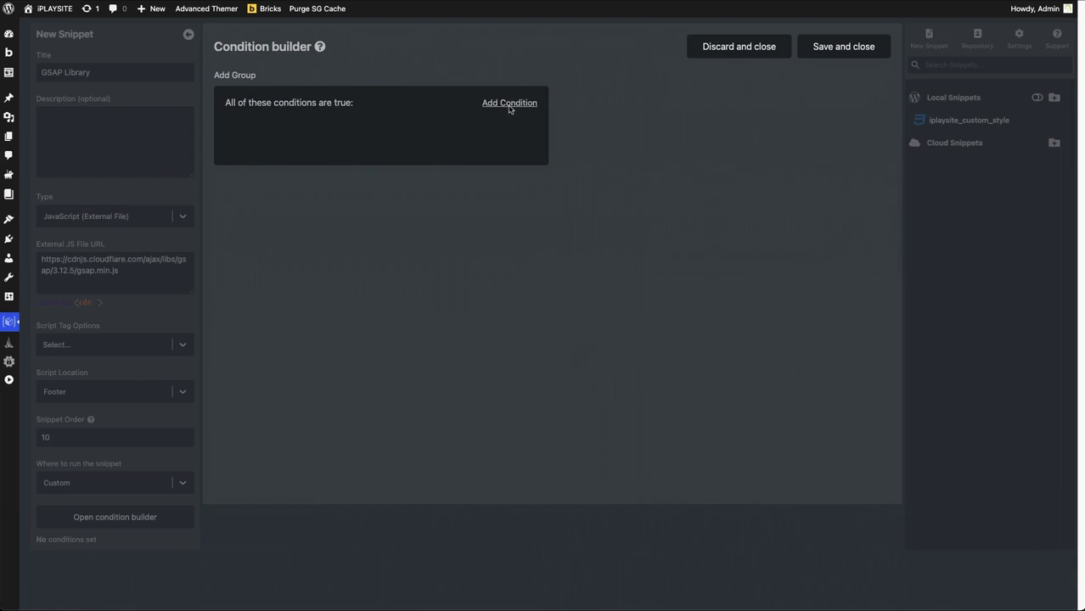
pyautogui.click(509, 103)
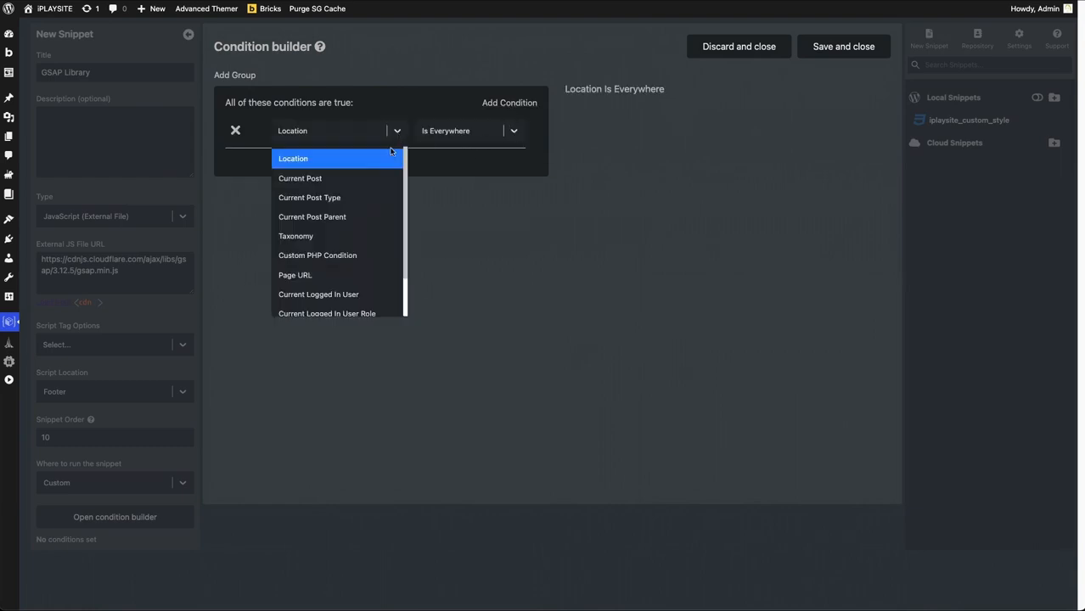
pyautogui.click(300, 178)
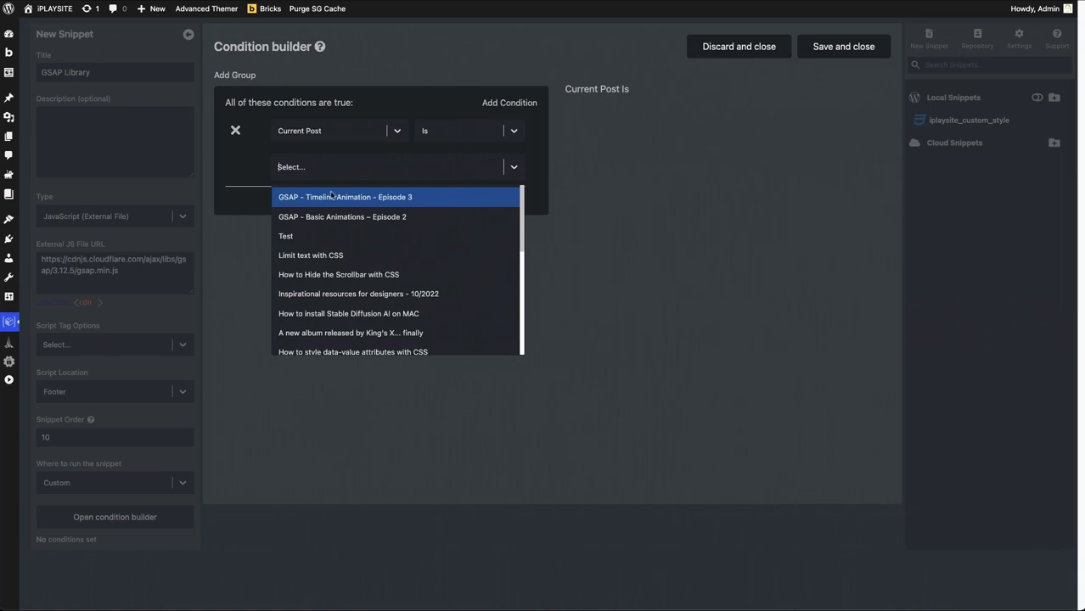
pyautogui.click(345, 197)
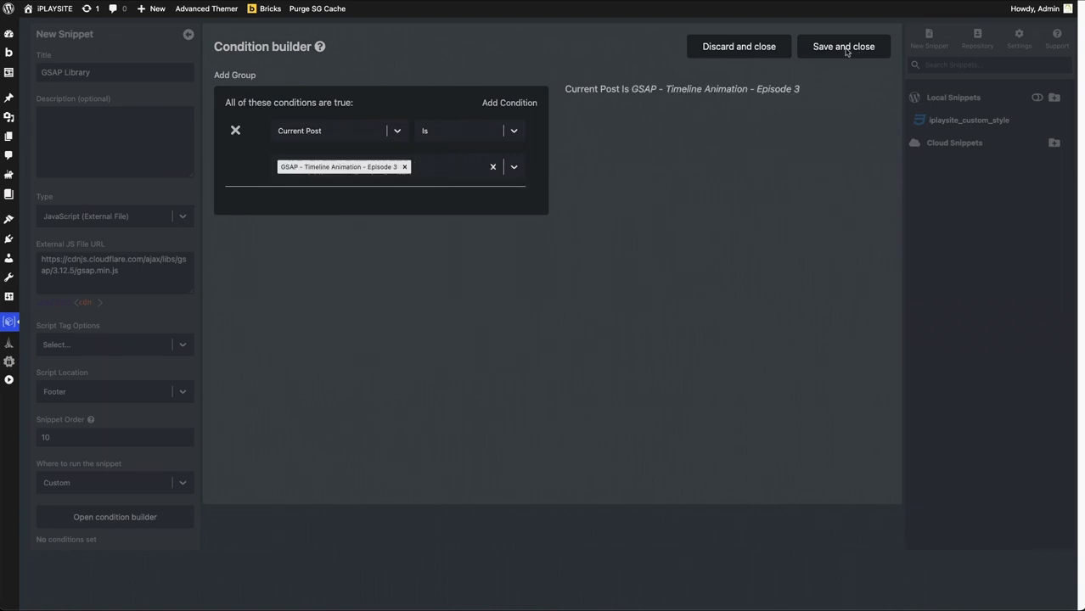
pyautogui.click(842, 46)
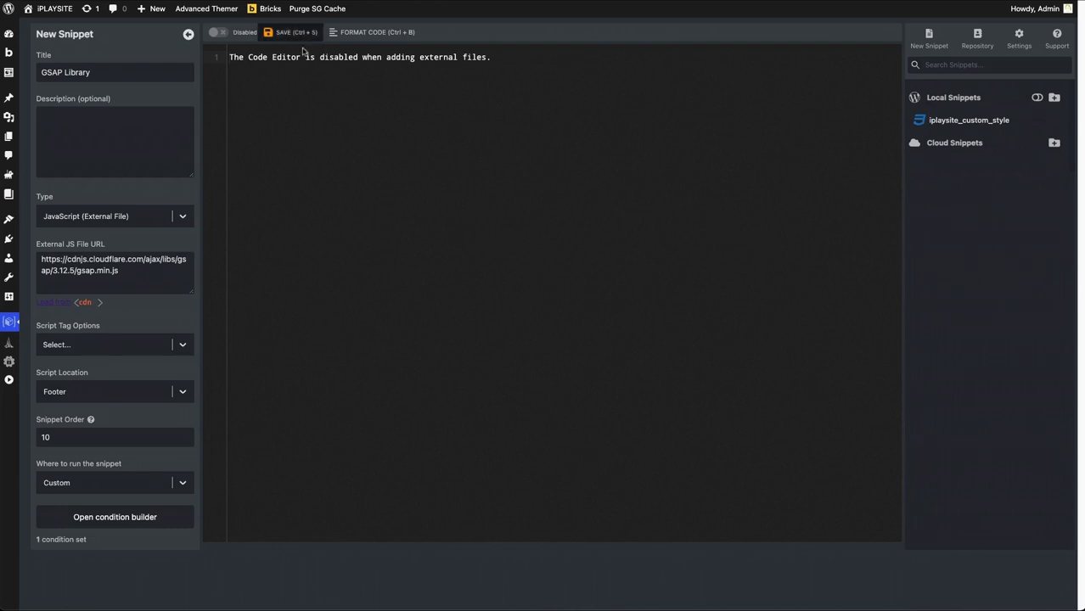
# Save the GSAP Library snippet and switch it to Enabled
pyautogui.click(291, 32)
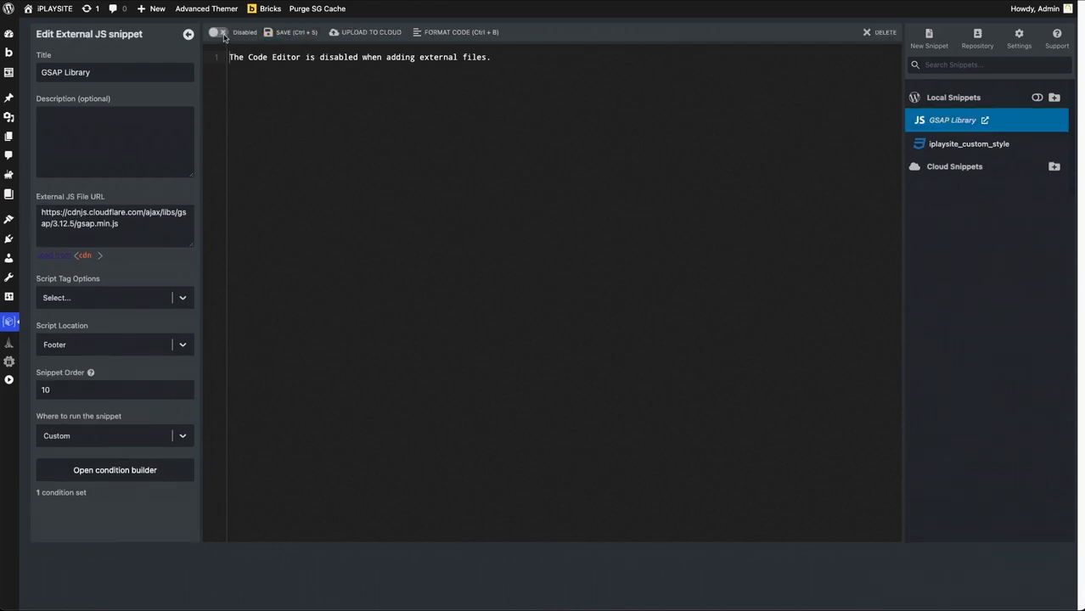
pyautogui.click(218, 32)
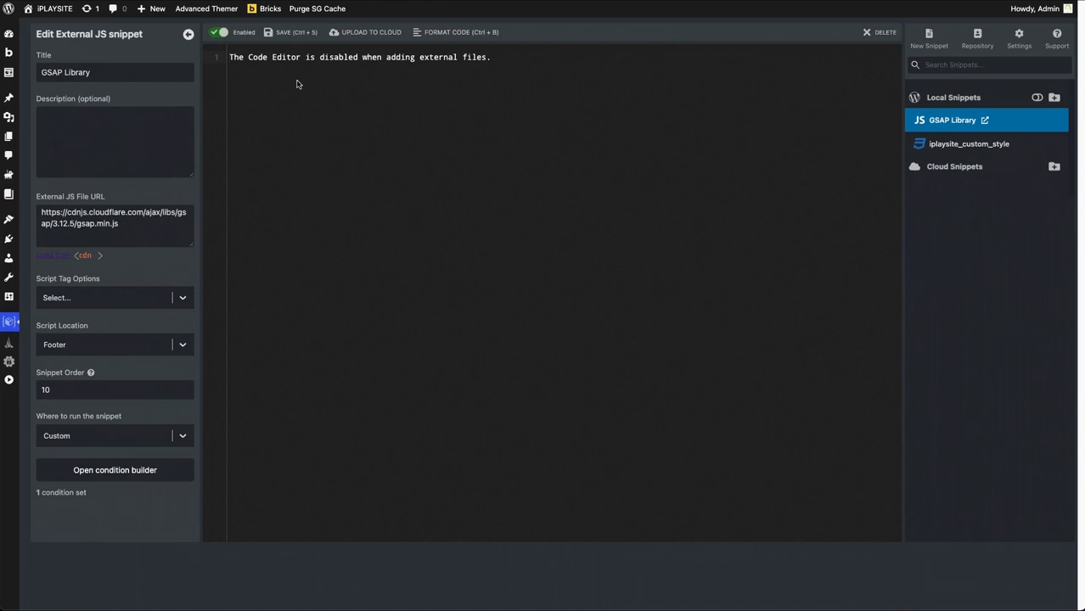
pyautogui.moveTo(113, 231)
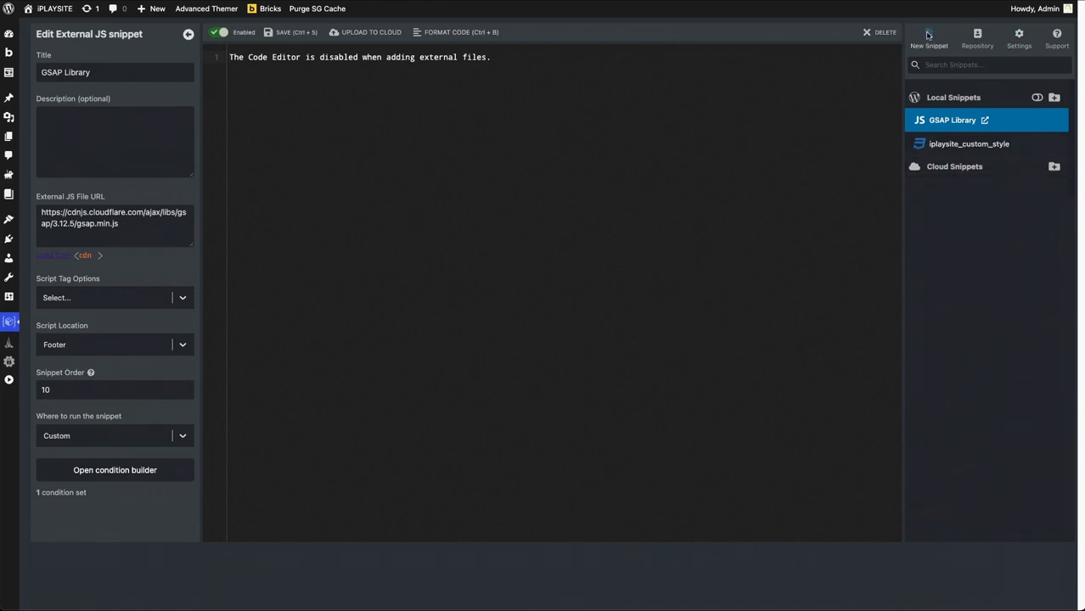
# Start another new snippet and title it 'gsap-basics-03'
pyautogui.click(928, 38)
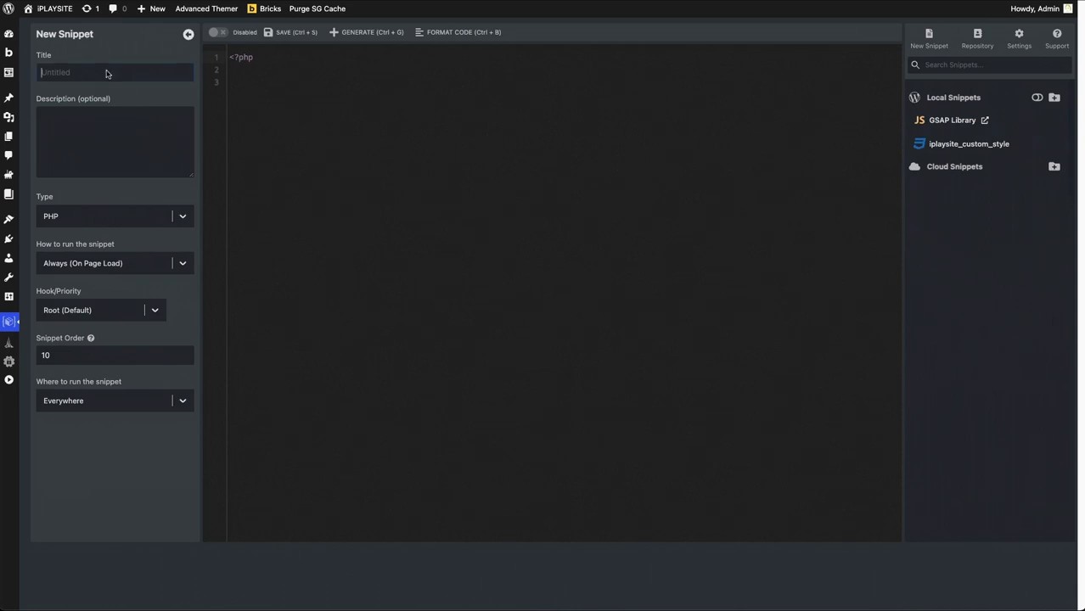
pyautogui.write('gsap')
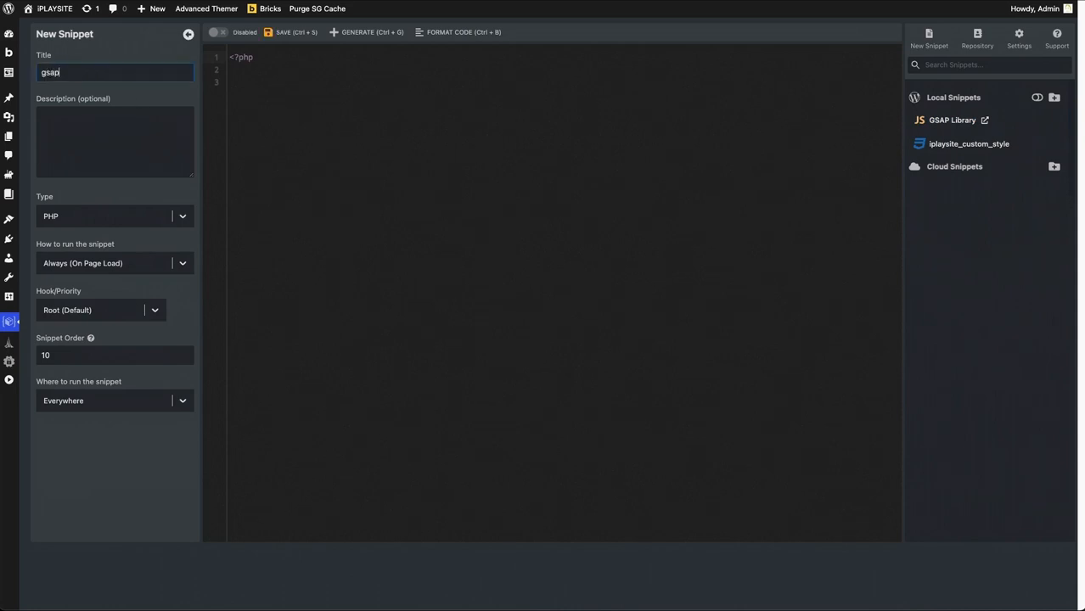
pyautogui.write('-')
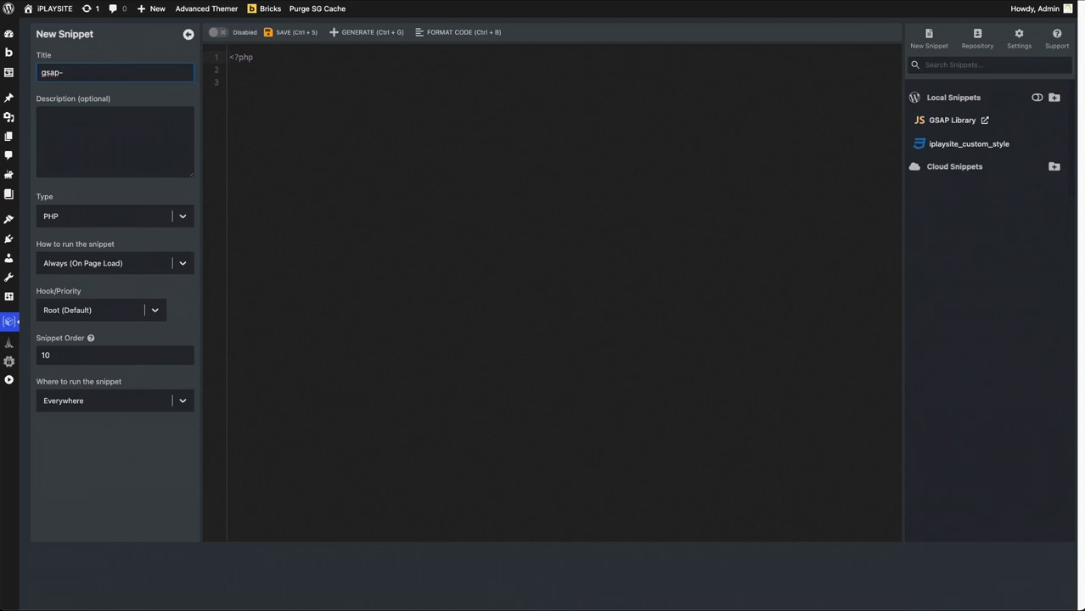
pyautogui.write('b')
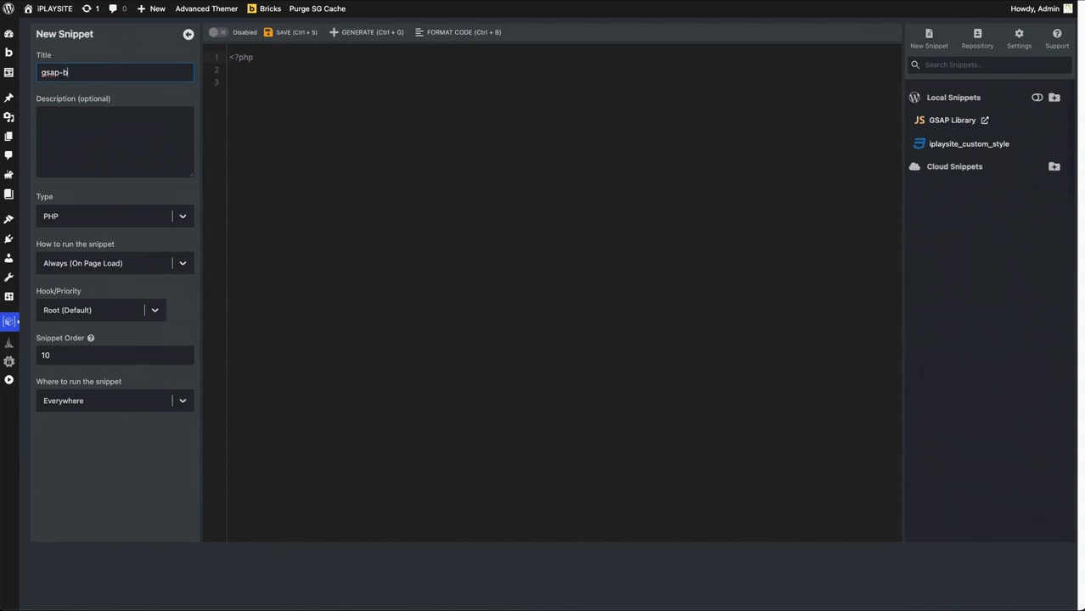
pyautogui.write('asics')
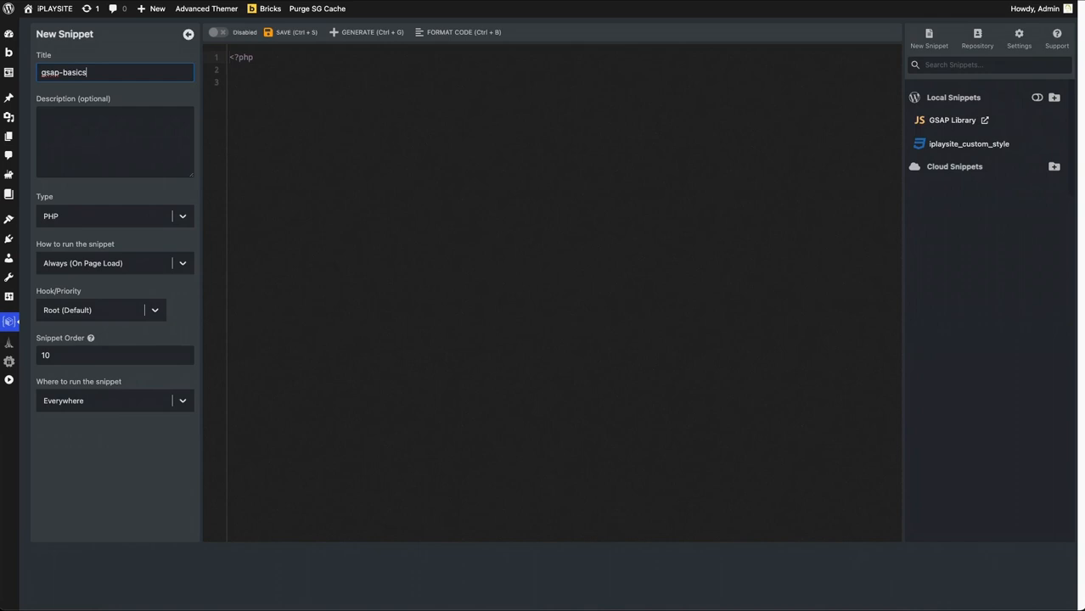
pyautogui.write('-03')
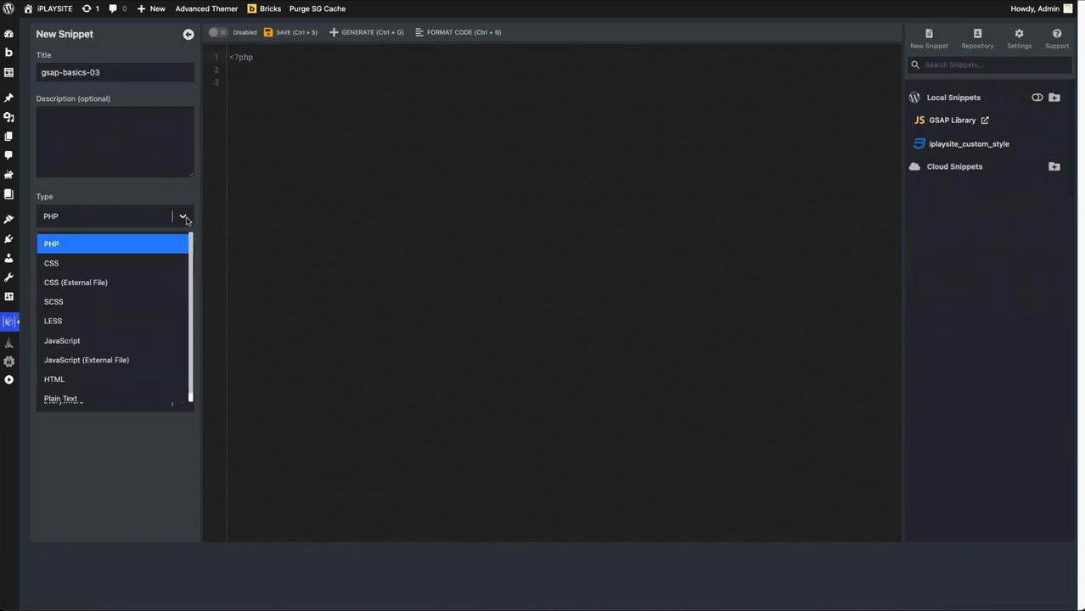
# Make the snippet JavaScript rendered as an external file with Minify Output on
pyautogui.click(62, 341)
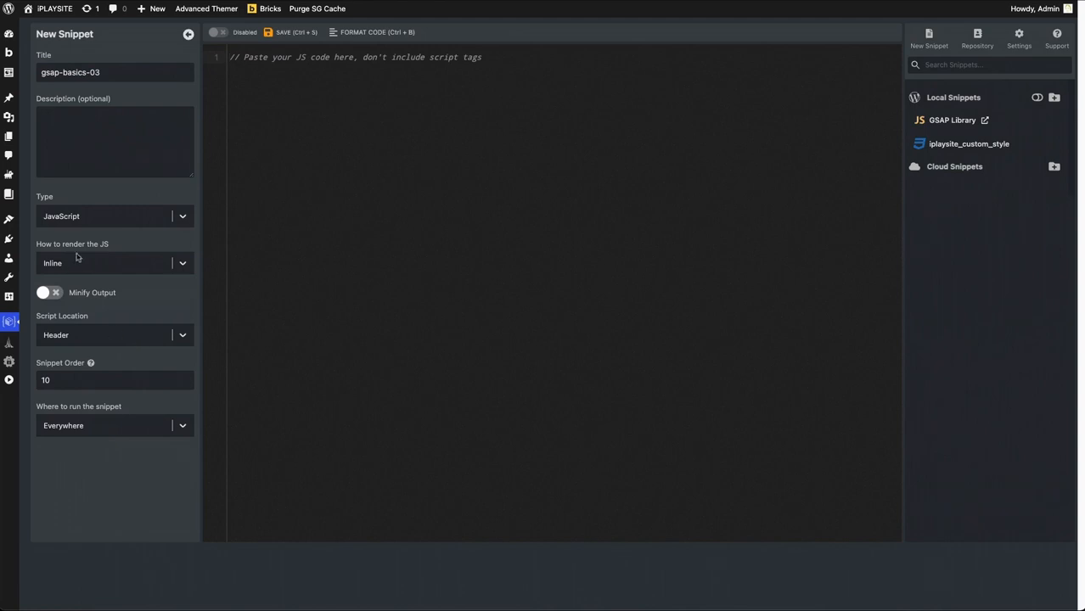
pyautogui.click(115, 263)
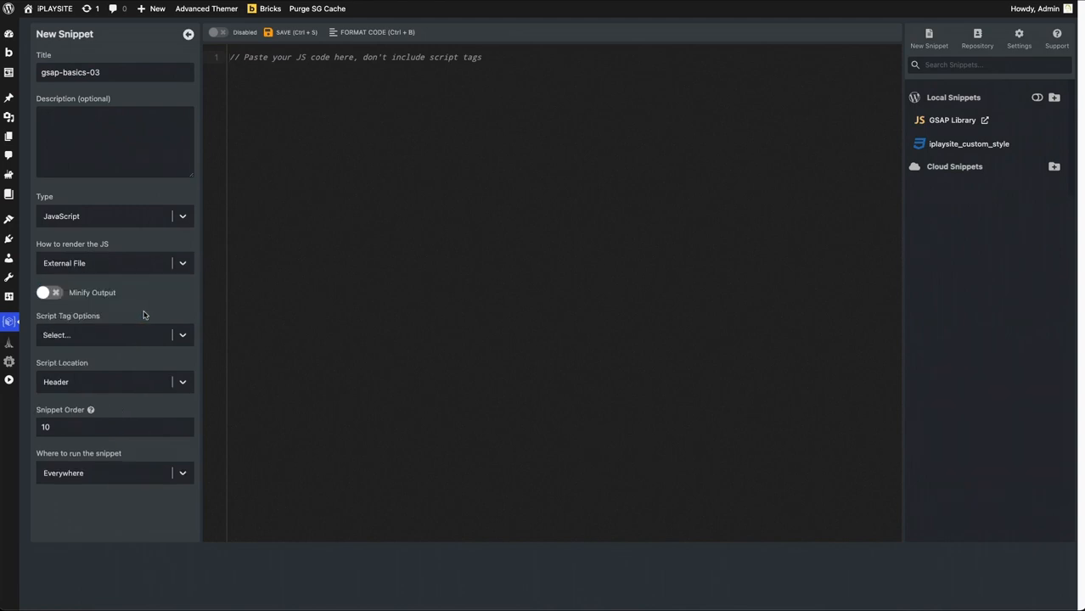
pyautogui.click(49, 292)
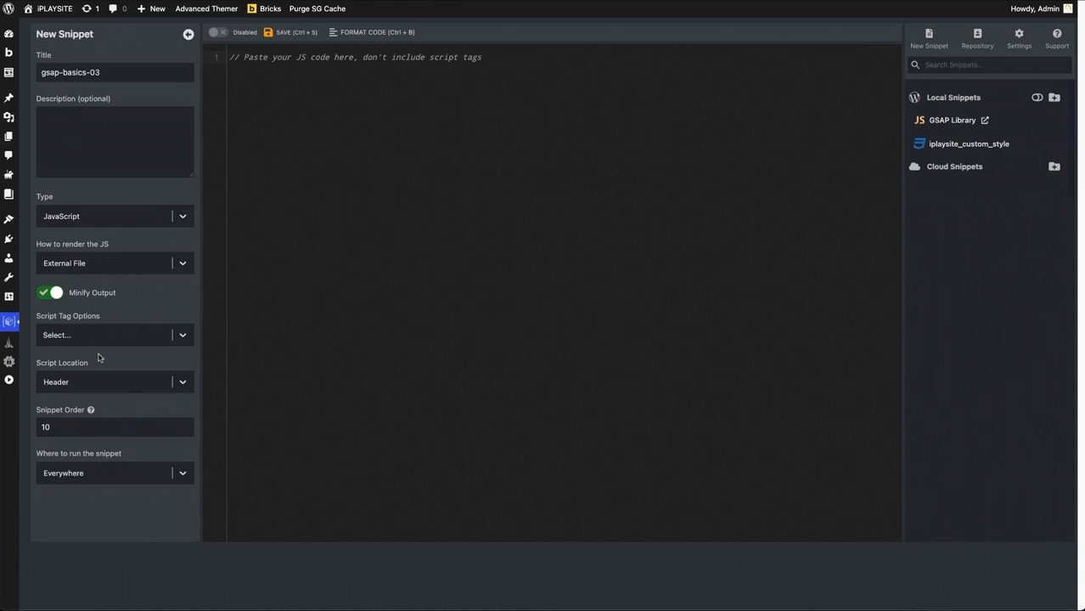
# Set script location Footer and where-to-run Custom, ready to define conditions
pyautogui.click(182, 381)
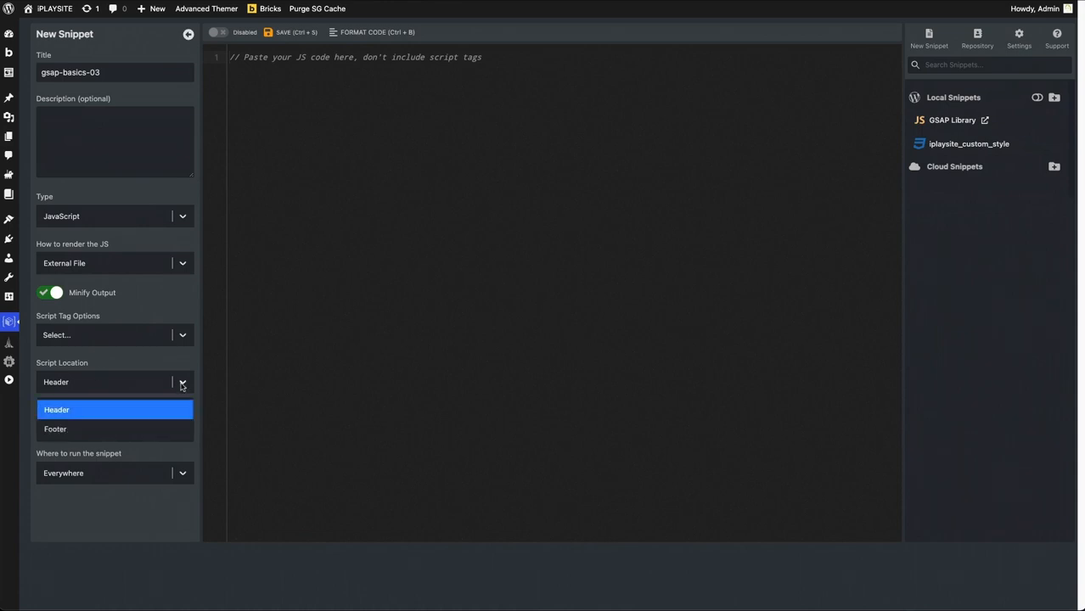
pyautogui.click(55, 428)
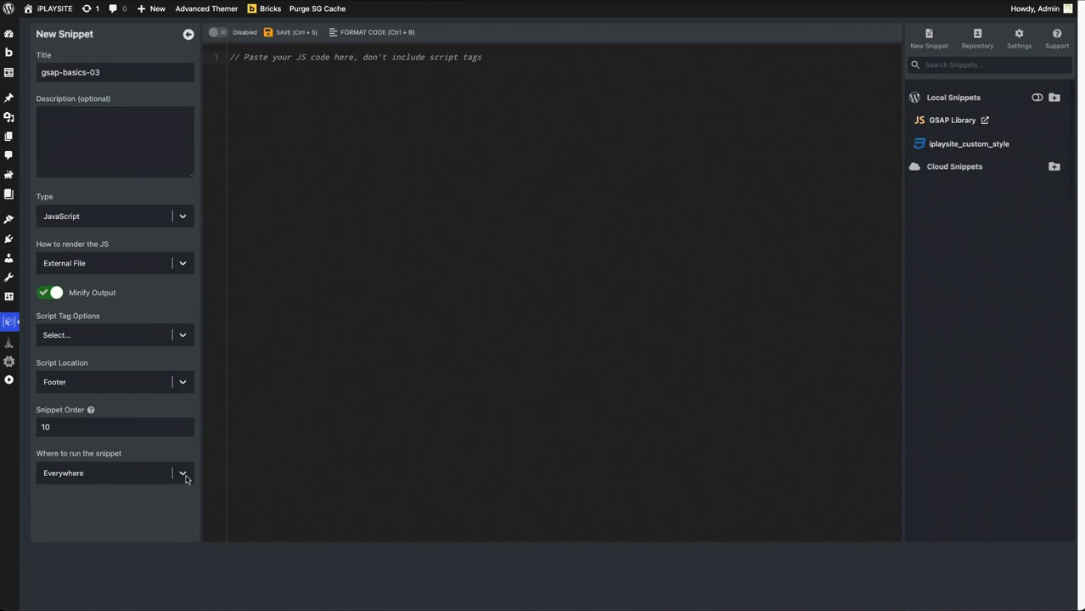
pyautogui.click(181, 473)
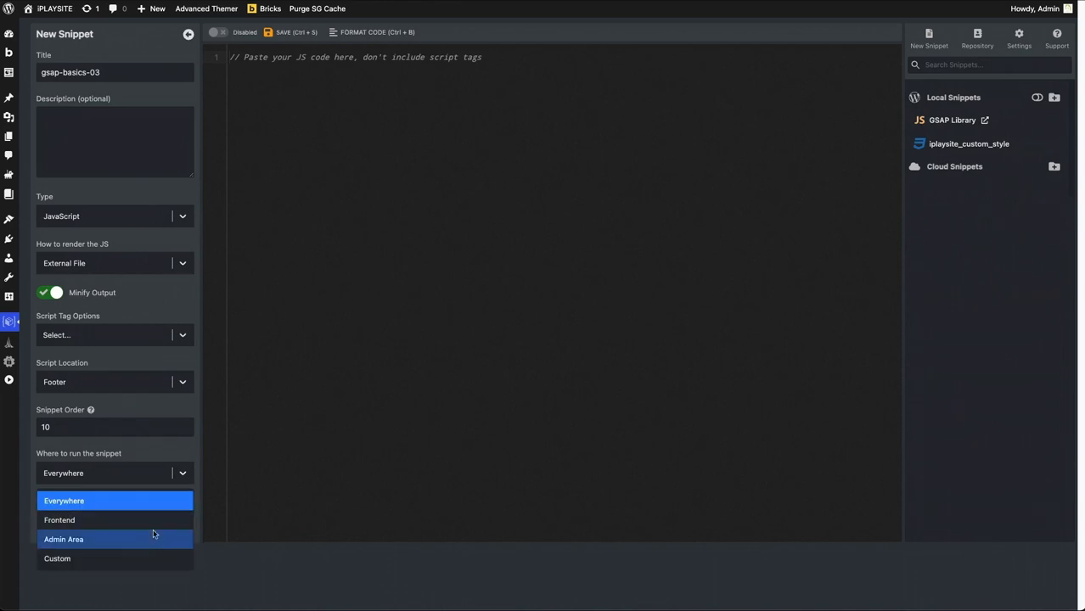
pyautogui.click(57, 558)
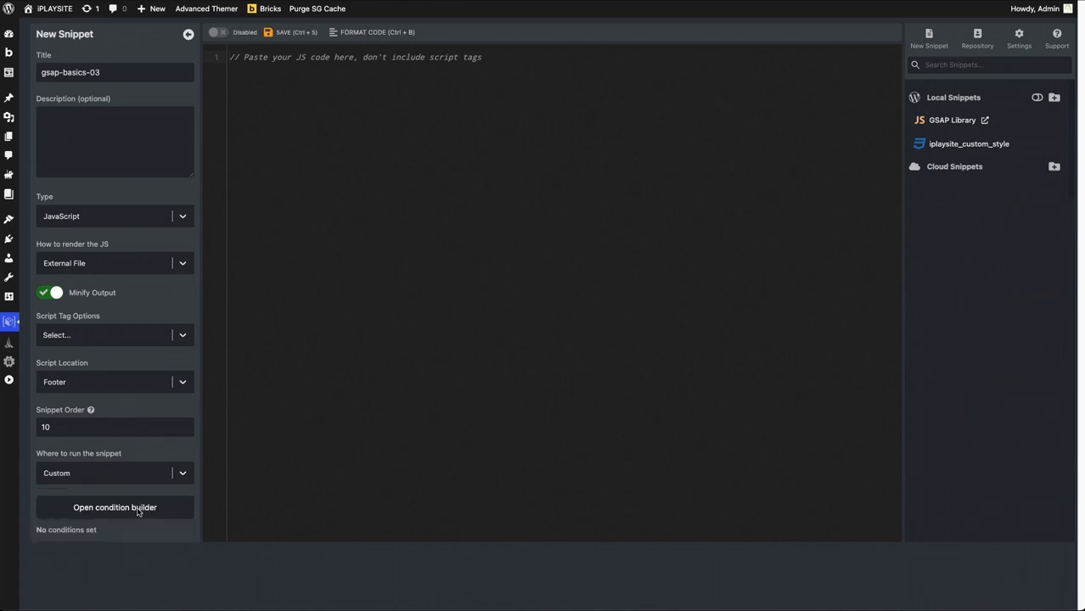
pyautogui.click(114, 507)
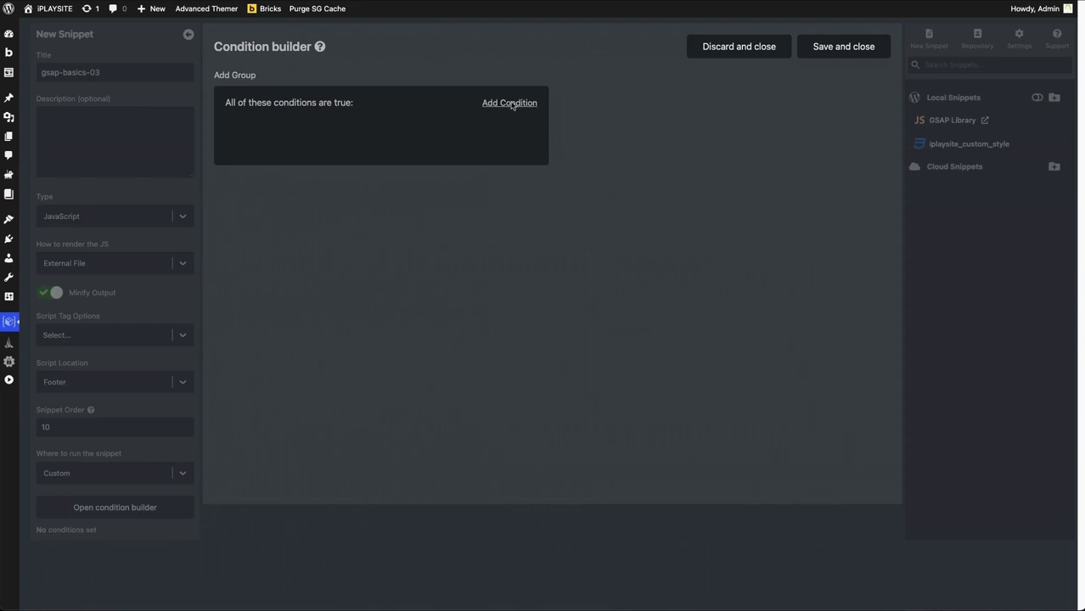
# Add a Current Post Is 'GSAP - Timeline Animation - Episode 3' condition and save the snippet
pyautogui.click(508, 102)
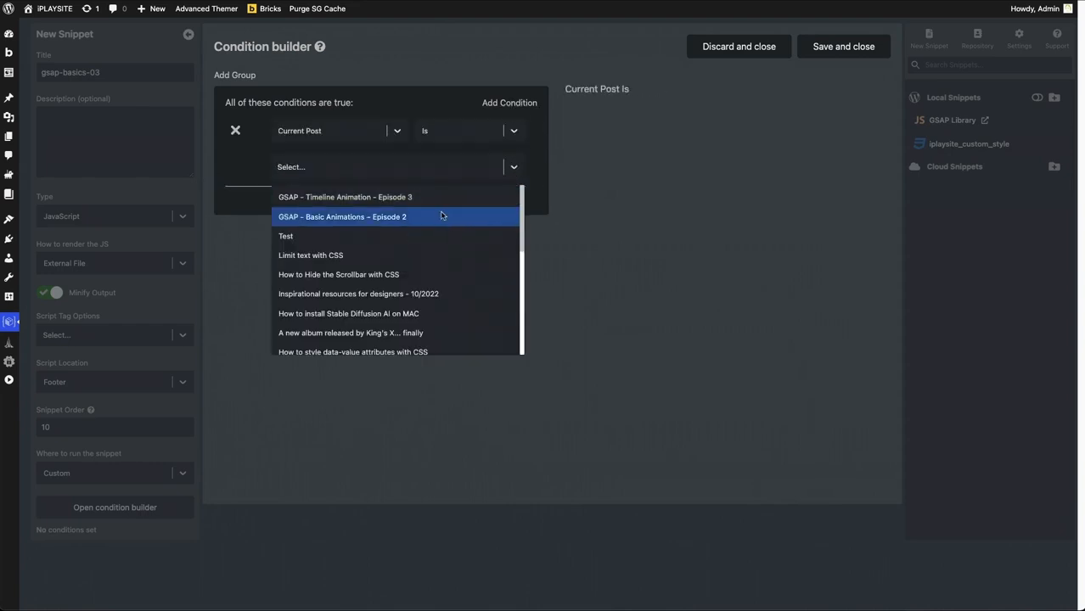
pyautogui.click(345, 196)
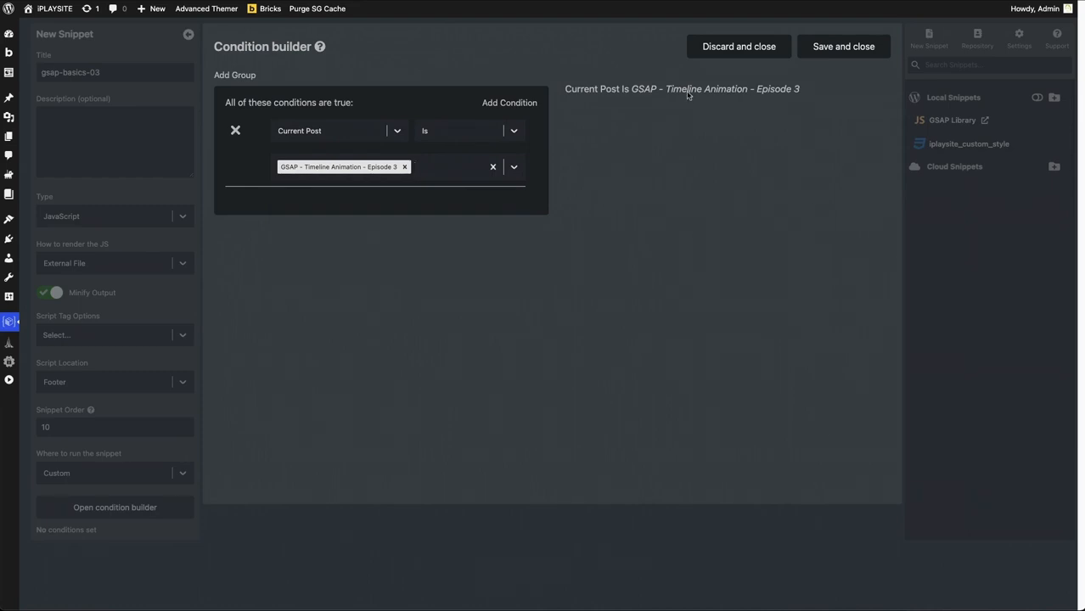
pyautogui.moveTo(815, 91)
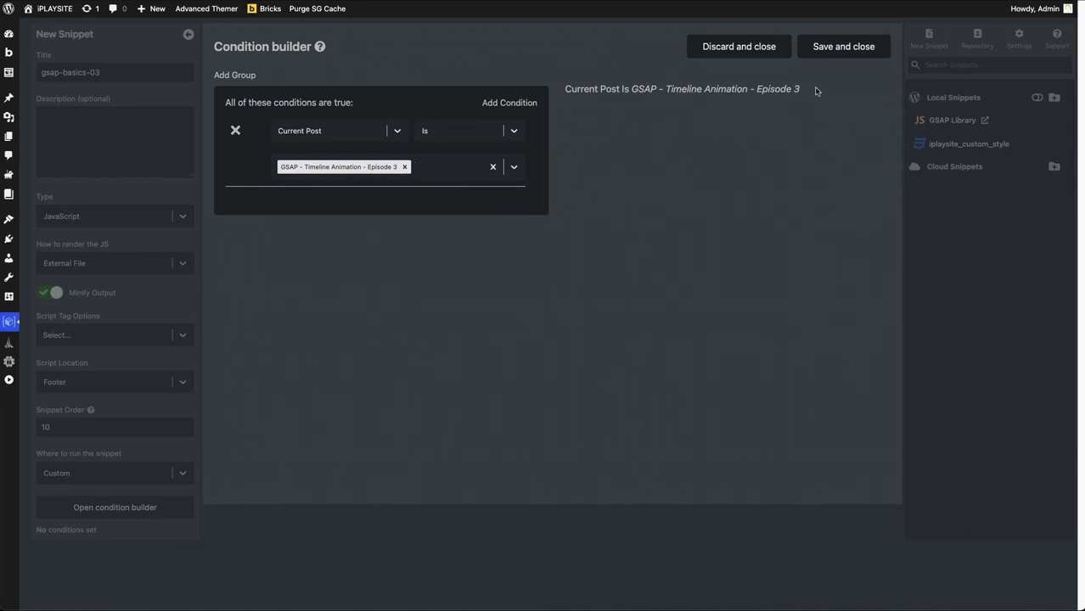
pyautogui.click(842, 46)
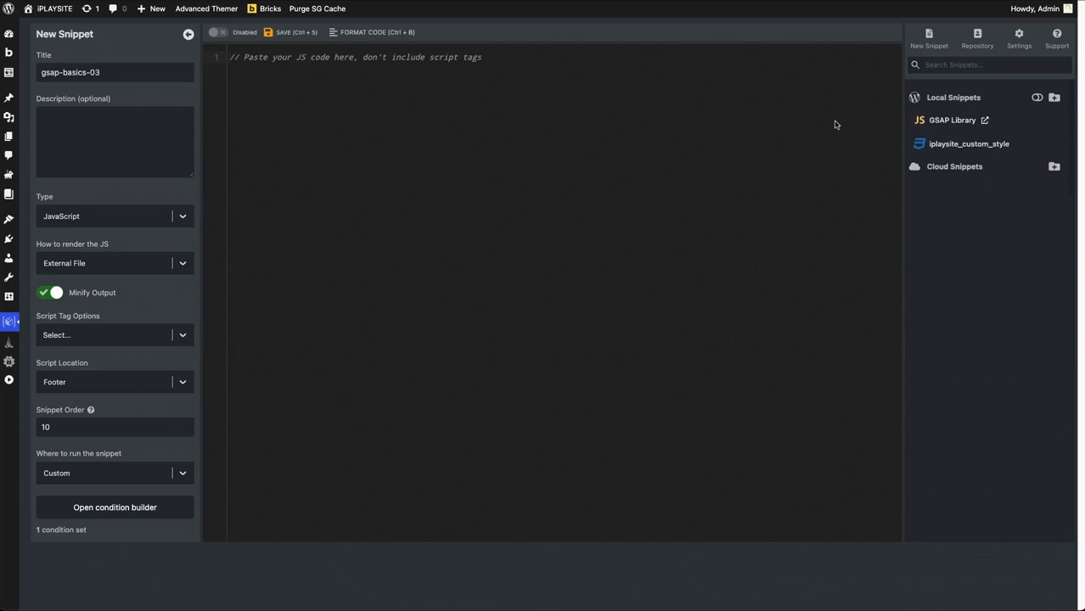
pyautogui.click(292, 33)
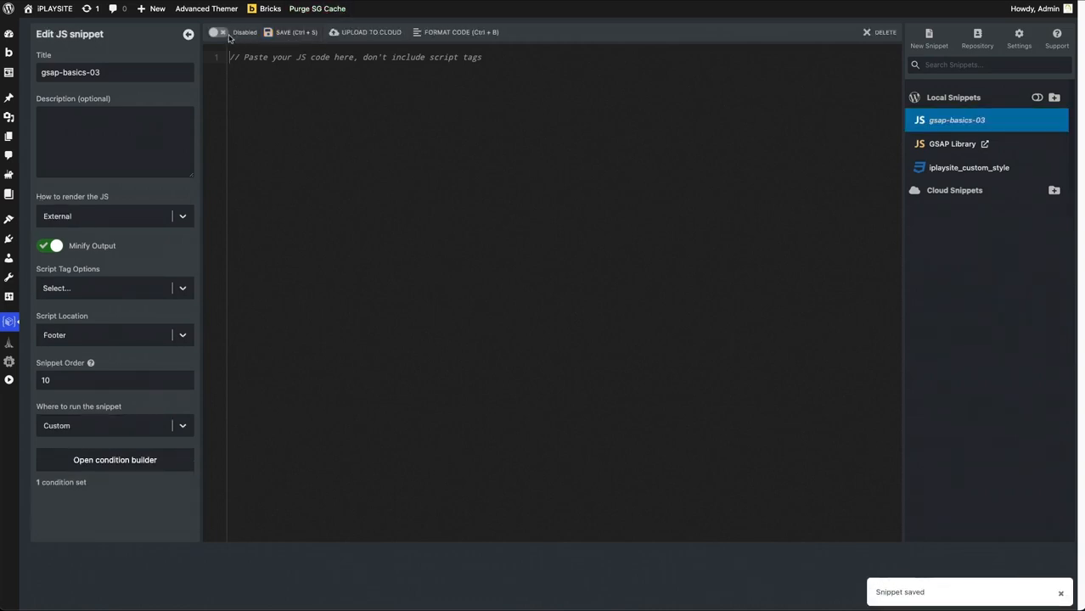
# Enable the snippet with alert("HI") code, save, and confirm the HI alert on the post
pyautogui.click(217, 33)
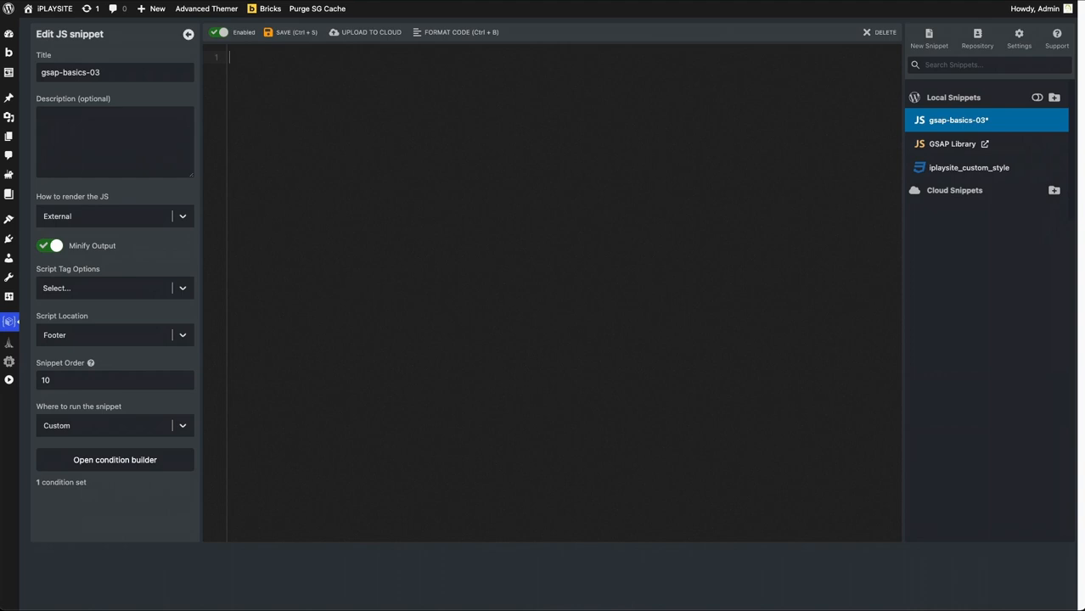
pyautogui.write('alert();')
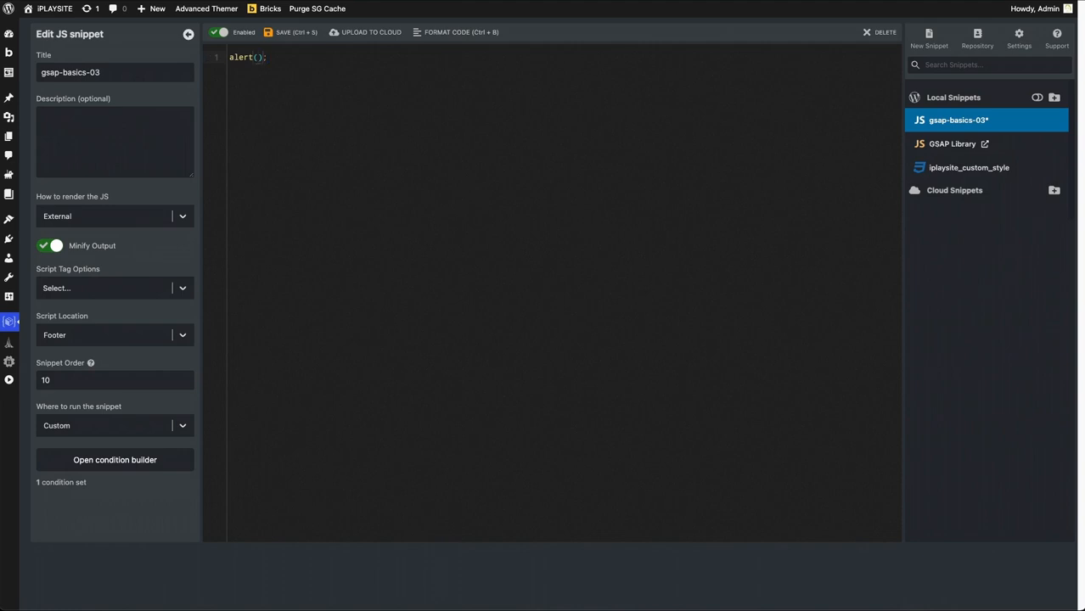
pyautogui.write('"HI"')
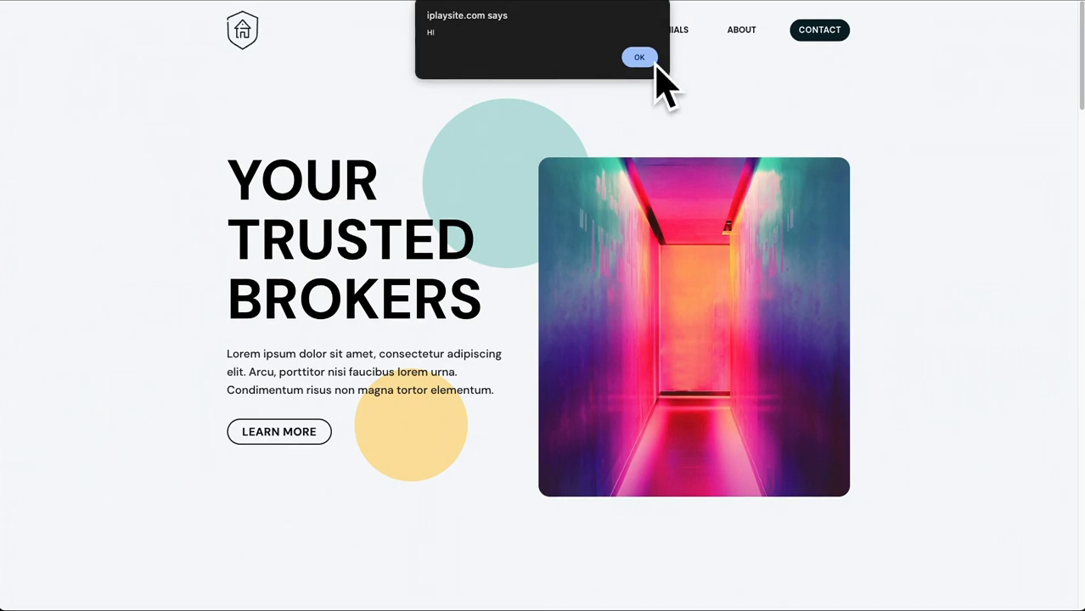
pyautogui.click(639, 57)
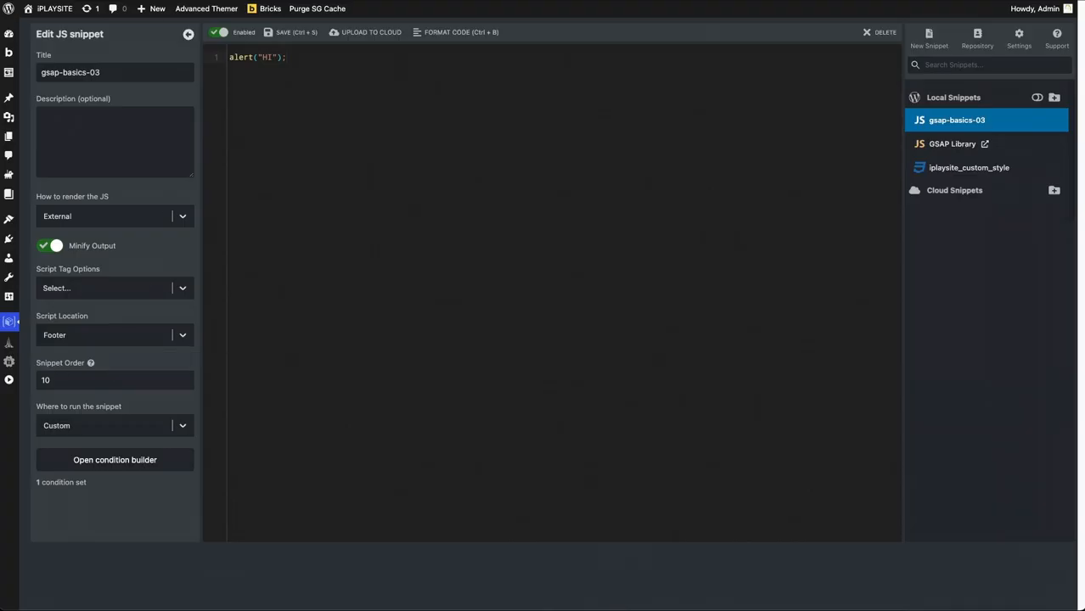
pyautogui.moveTo(388, 168)
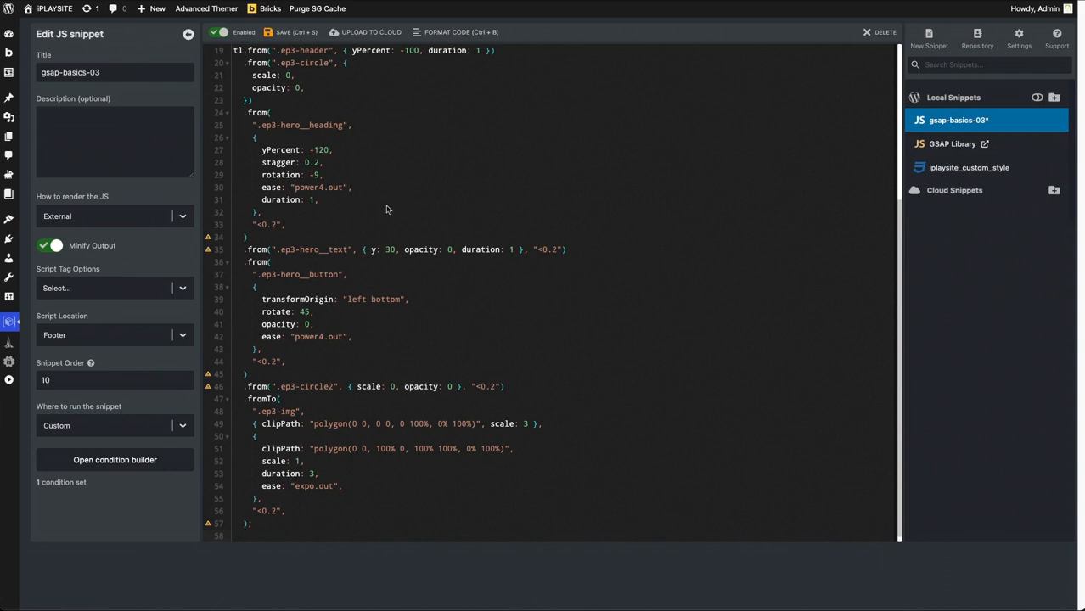
# Save the pasted GSAP timeline code animating header, circles, hero heading, text, button and image
pyautogui.click(289, 32)
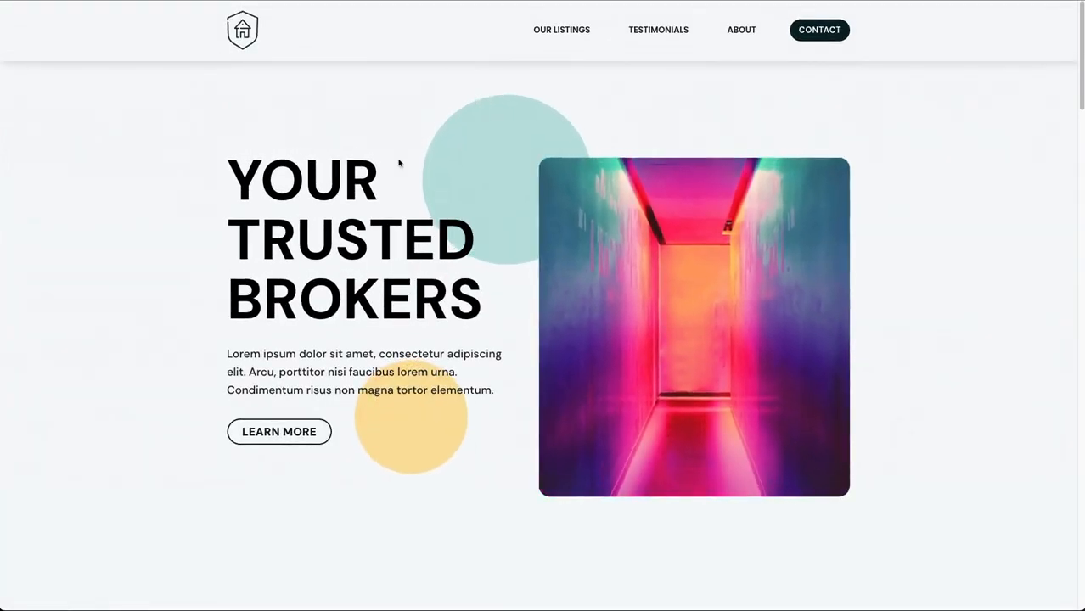
pyautogui.moveTo(139, 194)
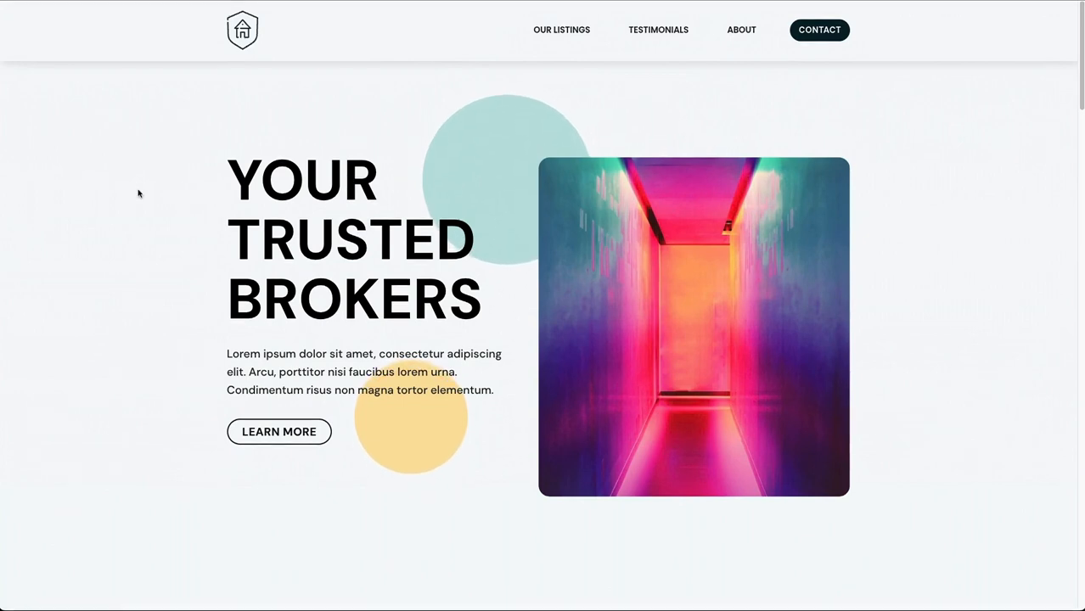